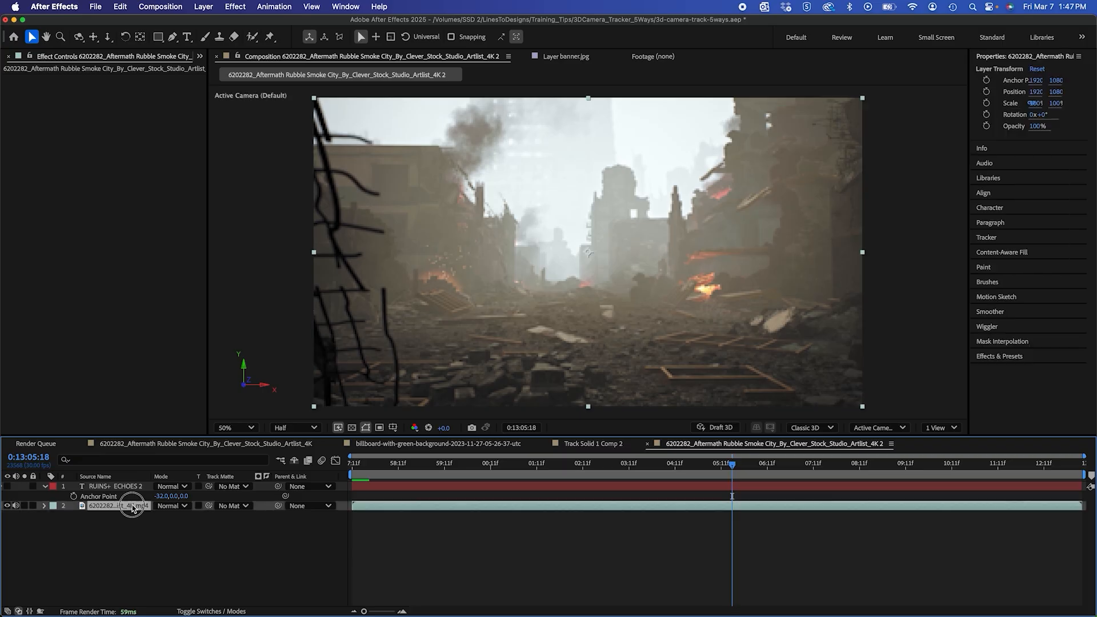
- Run Track Camera on the rubble footage layer and roughly double the Track Point Size
right_click(133, 507)
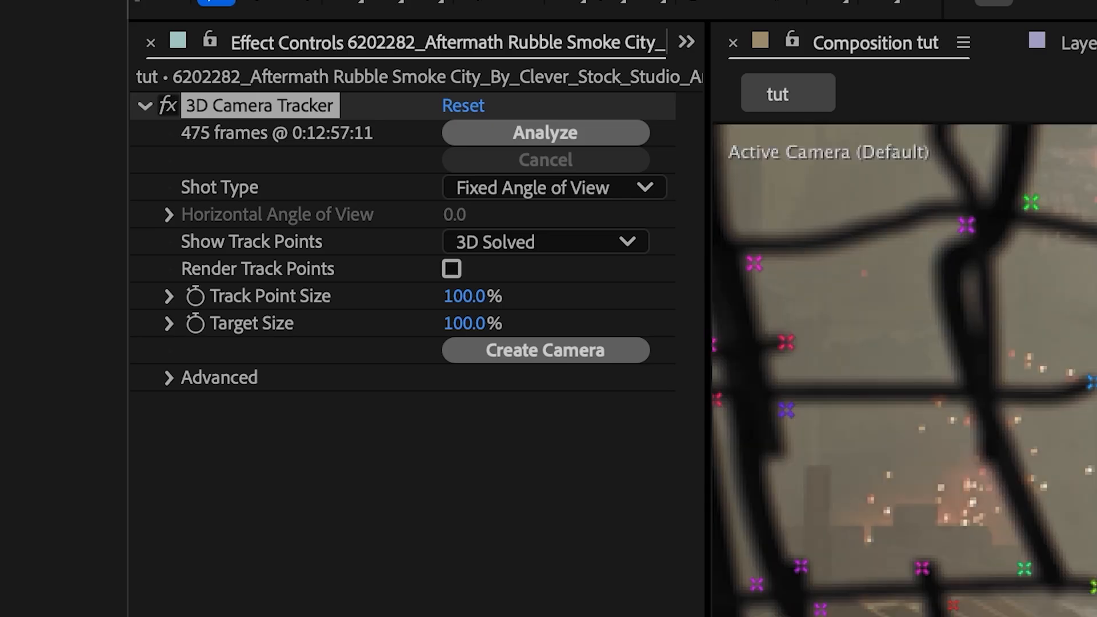
left_click_drag(472, 296, 560, 296)
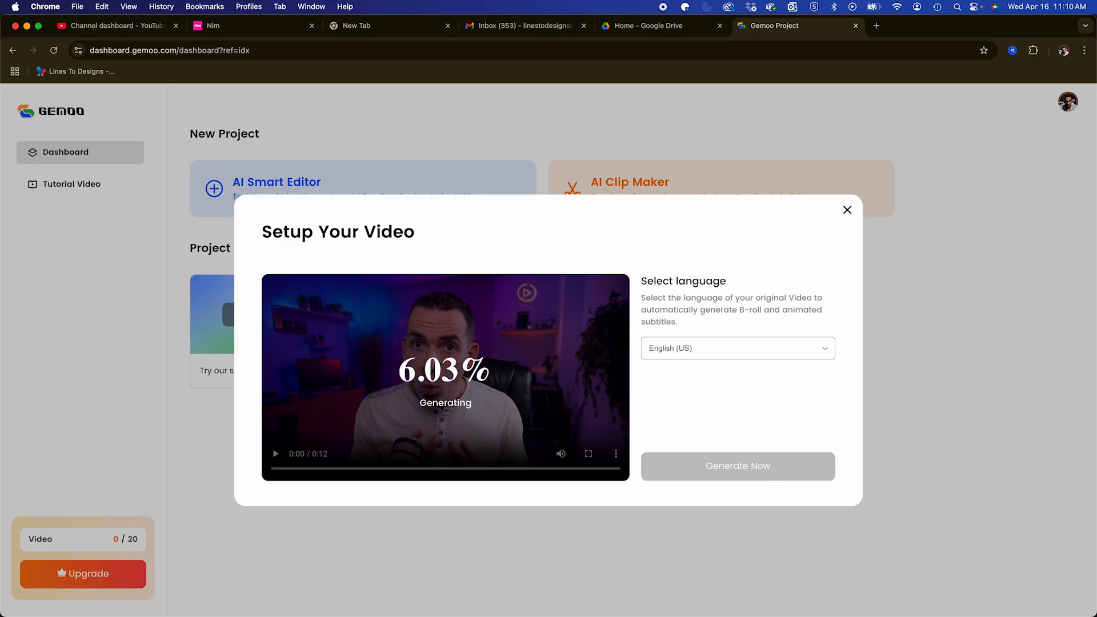
- Keep English (US) in Setup Your Video and let Gemoo generate B-roll and subtitles
left_click(737, 348)
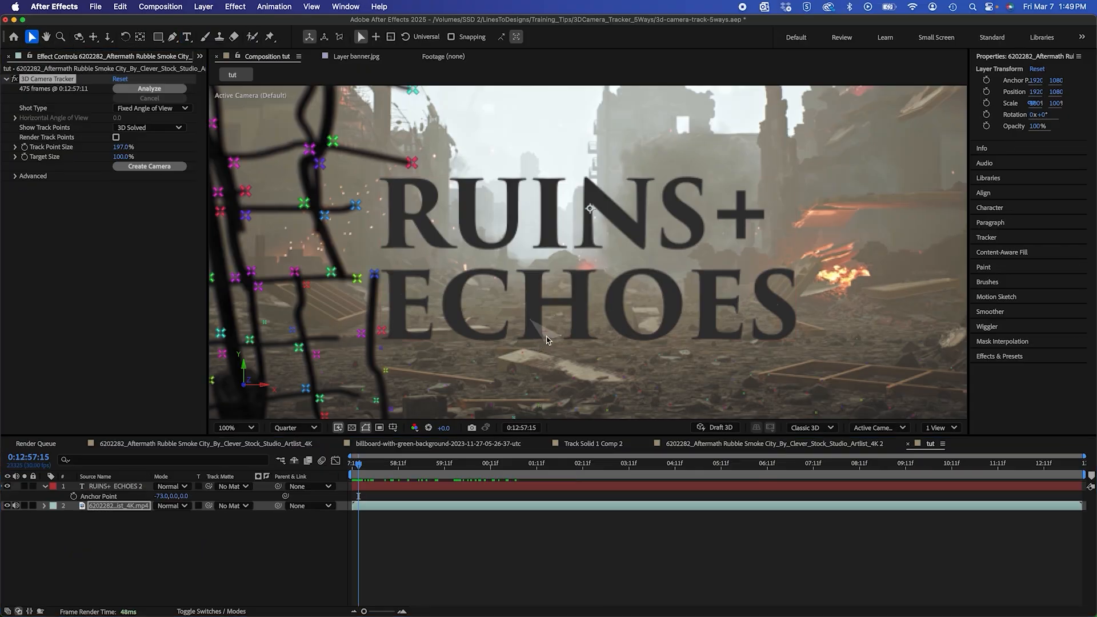
- Create Text and Camera from the track points, edit it to RUINS+ ECHOES and preview it riding the camera
right_click(547, 341)
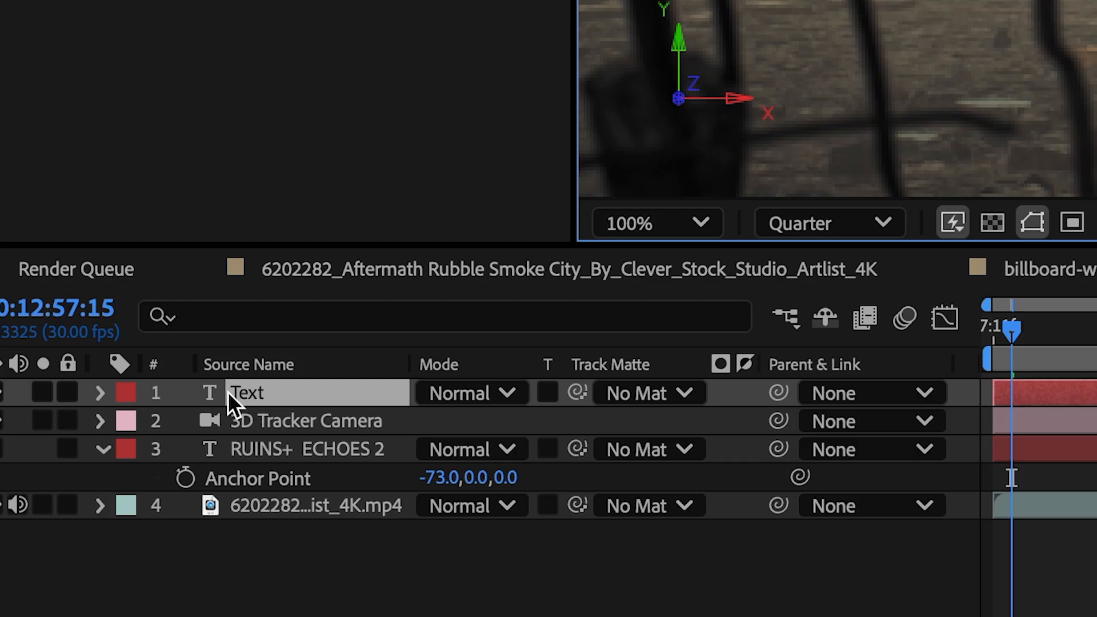
left_click(100, 392)
type("RUINS+ ECHOES")
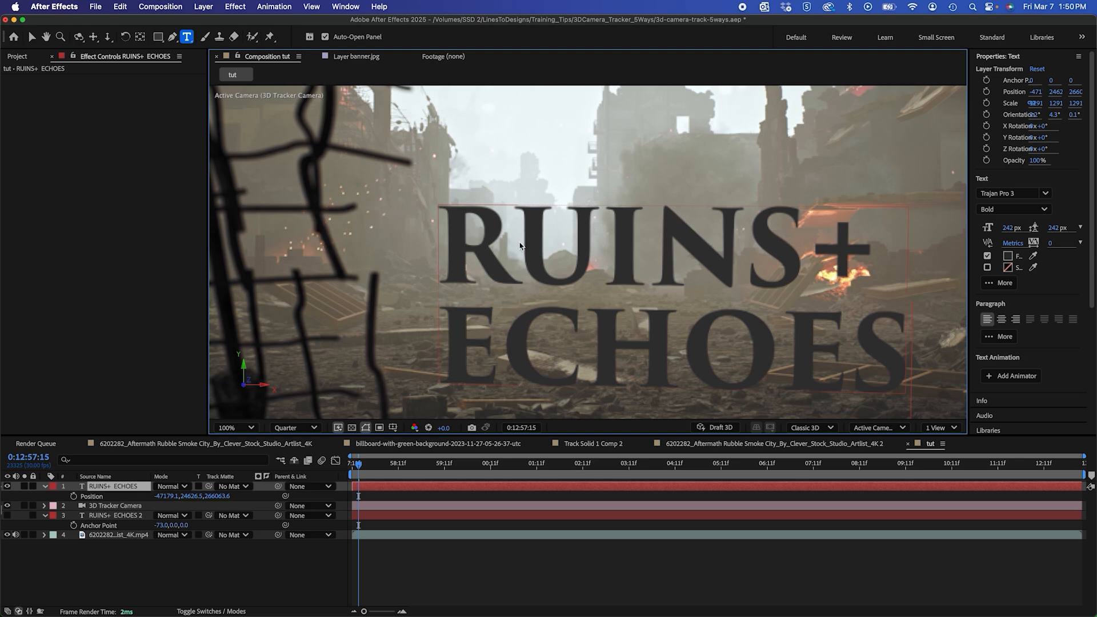
mouse_move(35, 24)
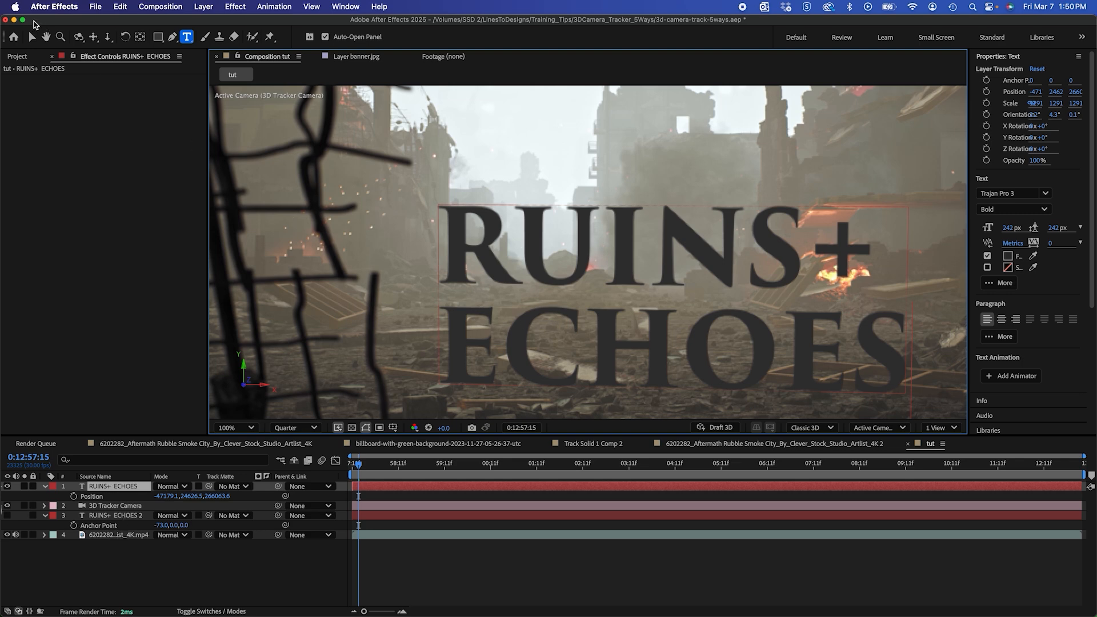
left_click(32, 37)
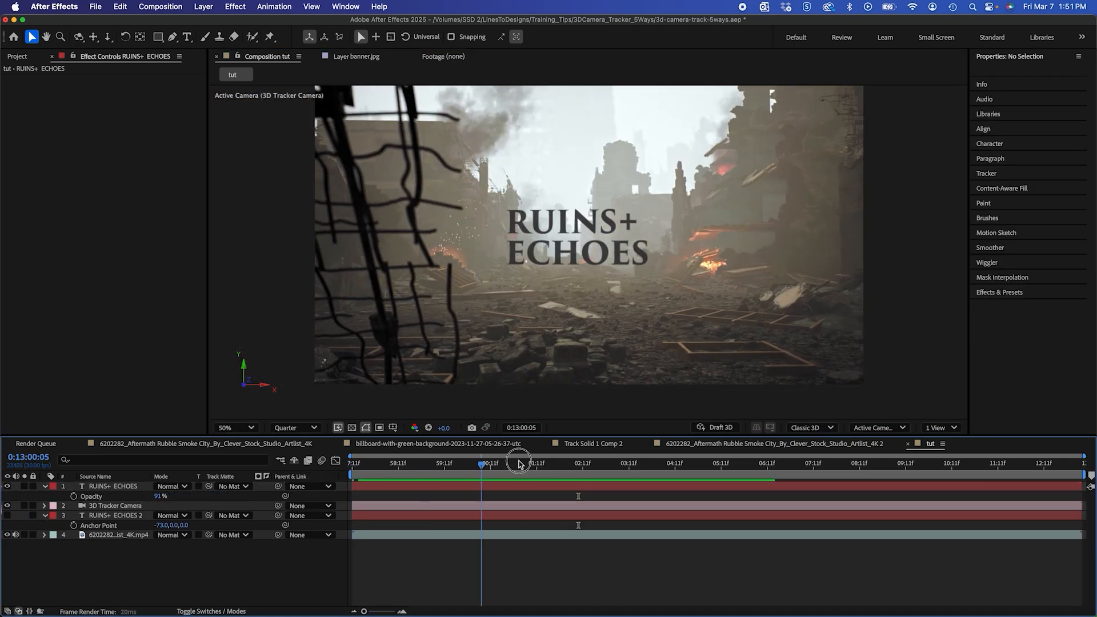
left_click_drag(519, 463, 369, 463)
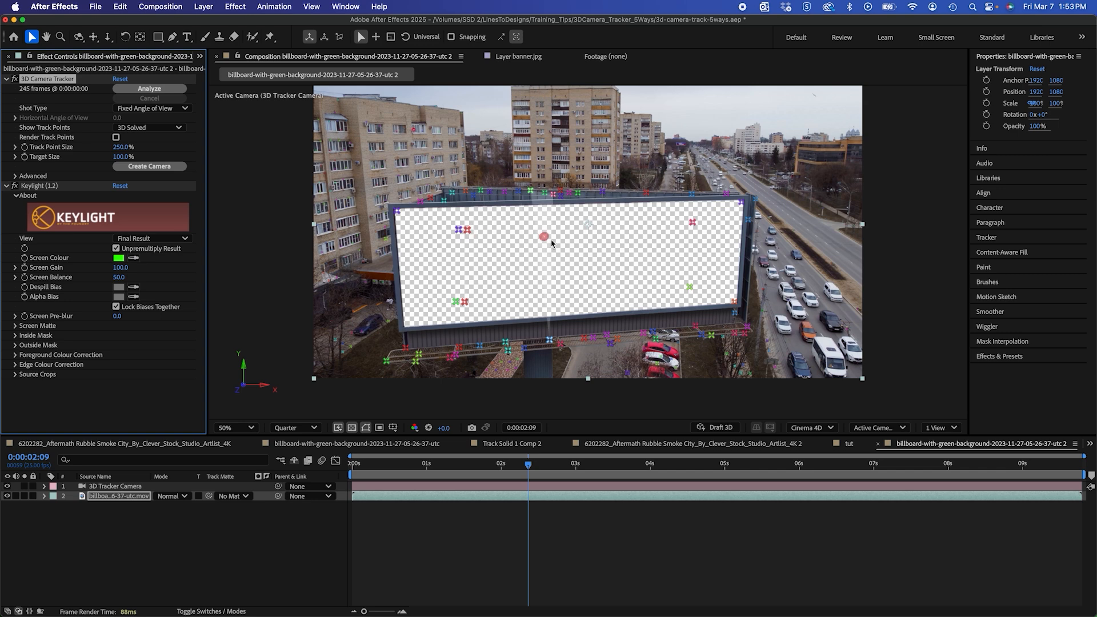
mouse_move(820, 200)
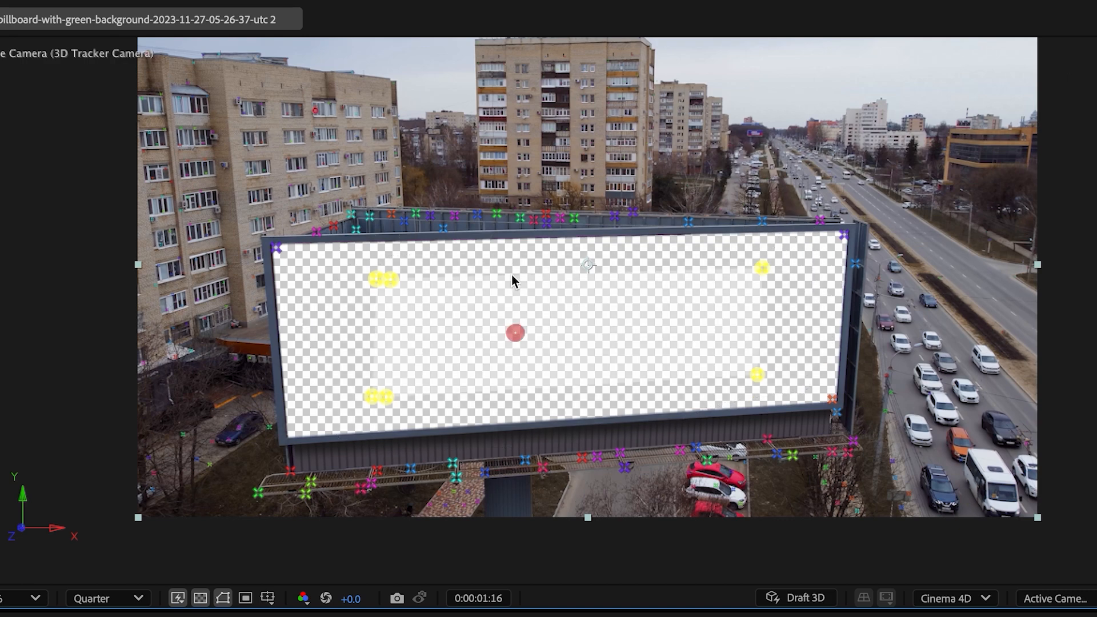
- Create Solid and Camera from the billboard points and adjust the solid to cover the billboard face
right_click(513, 333)
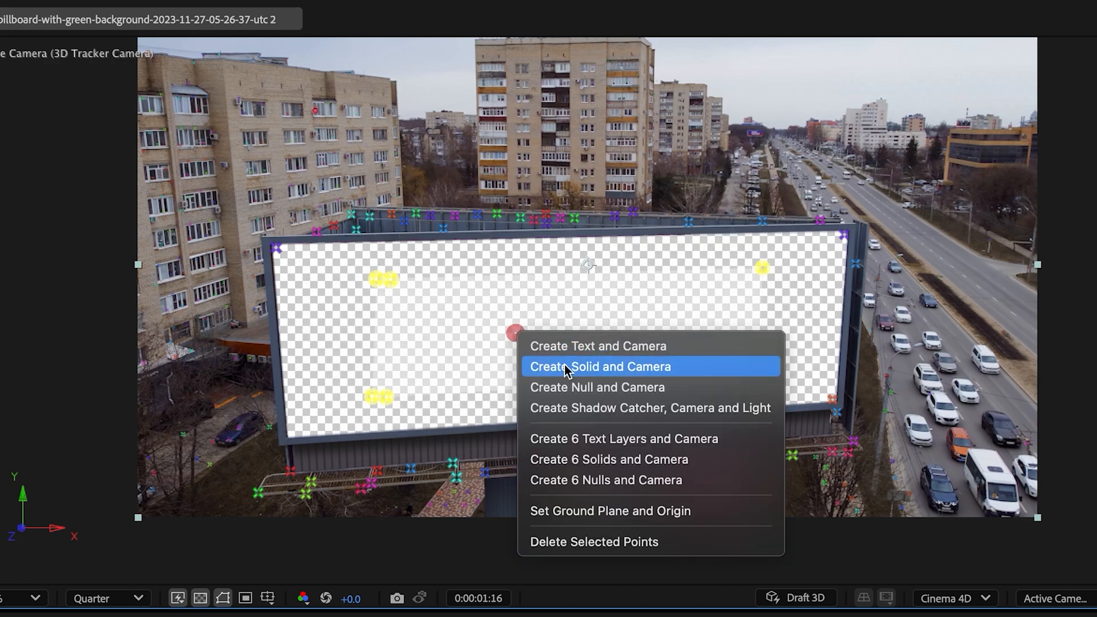
left_click(602, 366)
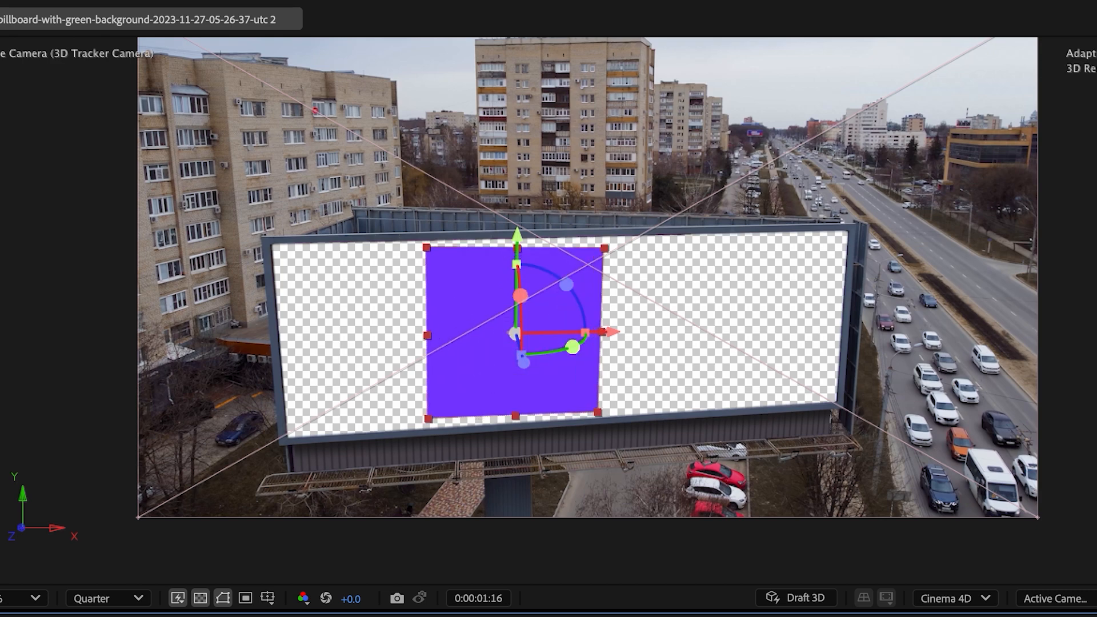
key("cmd+shift+y")
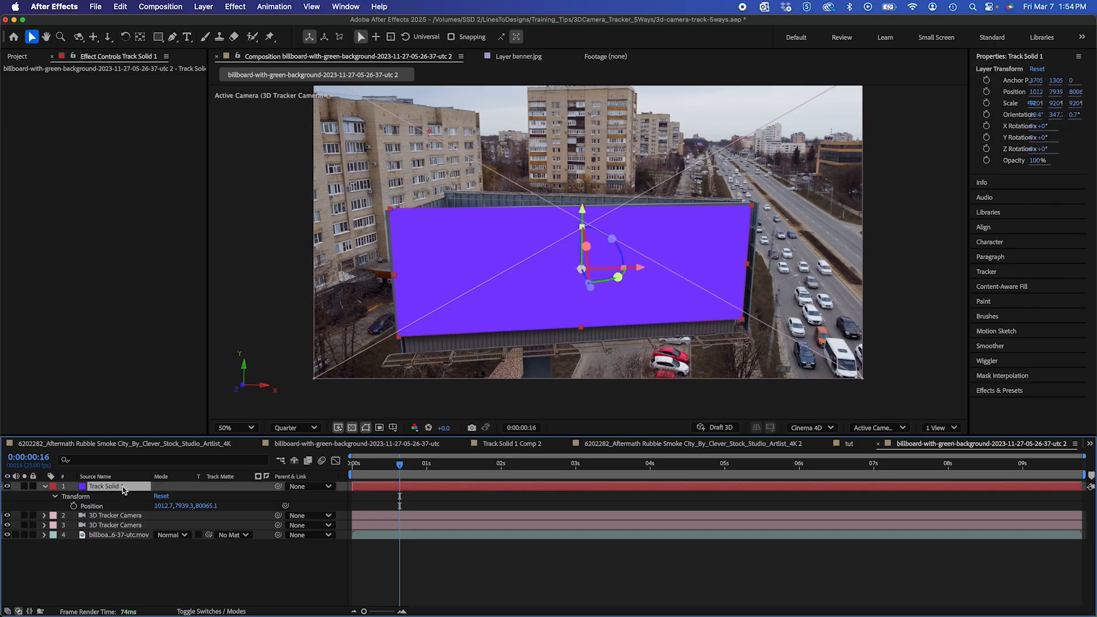
- Pre-compose the purple solid into its own composition, leaving attributes in the billboard comp
right_click(122, 486)
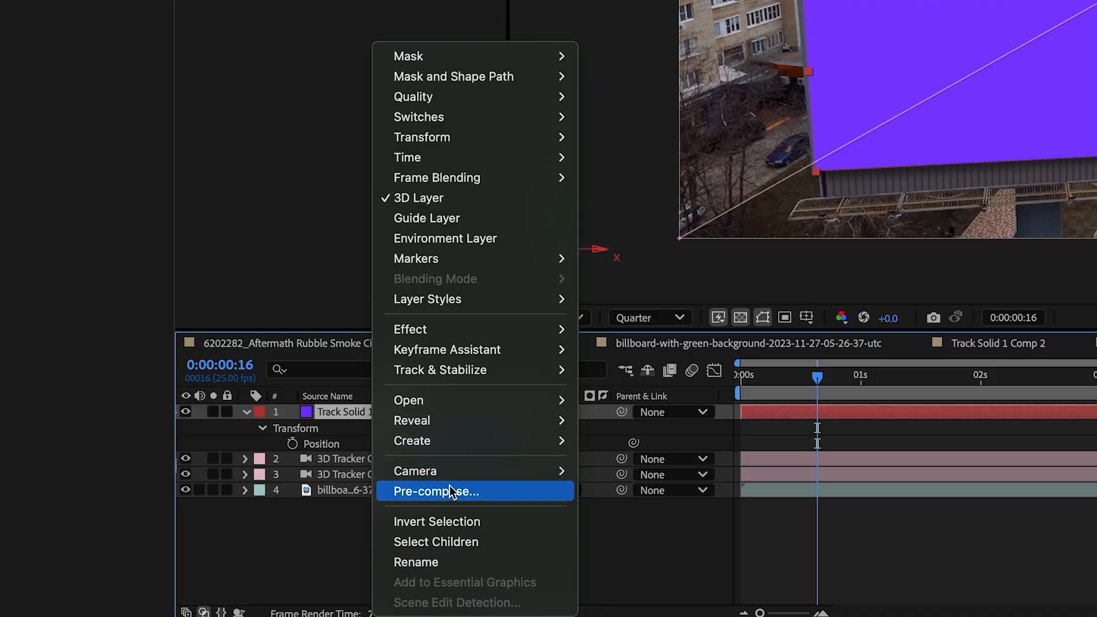
left_click(435, 492)
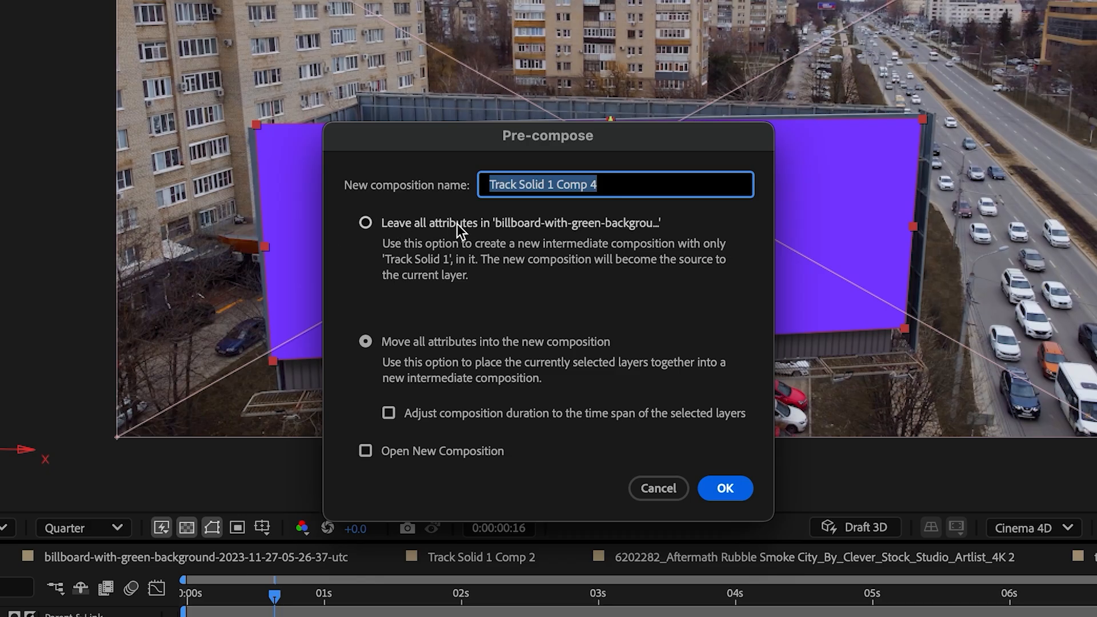
left_click(365, 223)
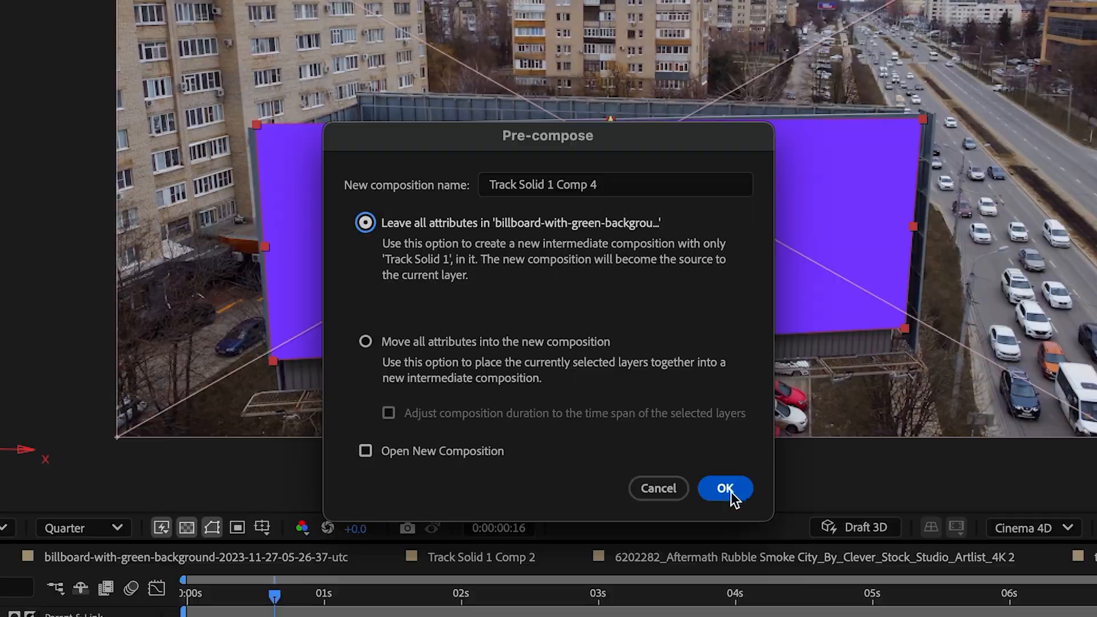
left_click(724, 488)
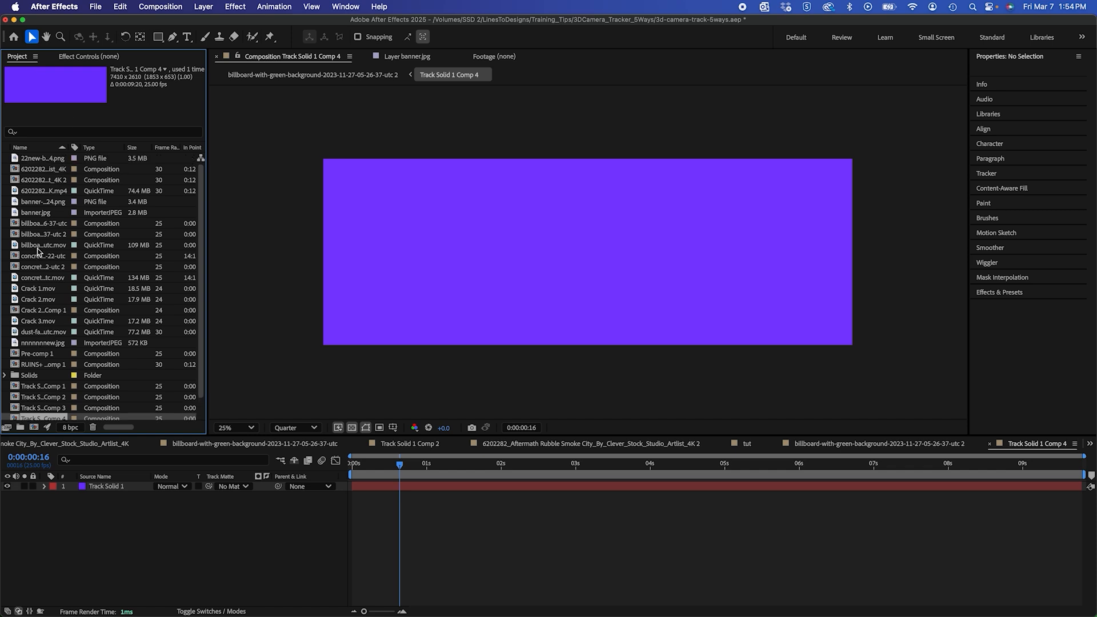
- Pick banner-new-2024.png, then banner.jpg, as the billboard replacement image
left_click(42, 201)
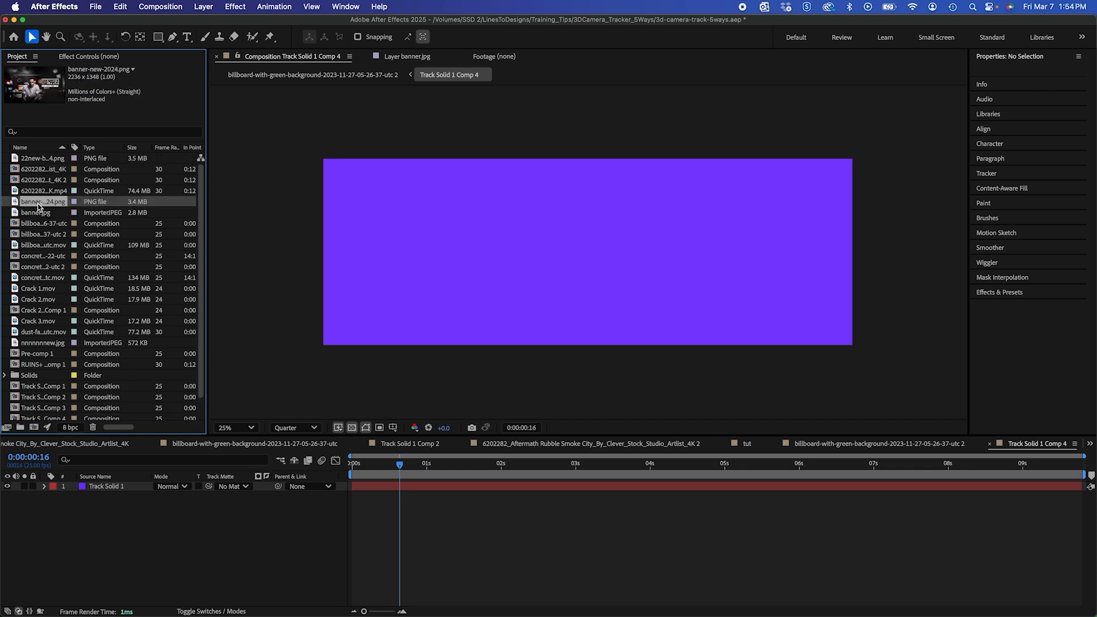
left_click(37, 213)
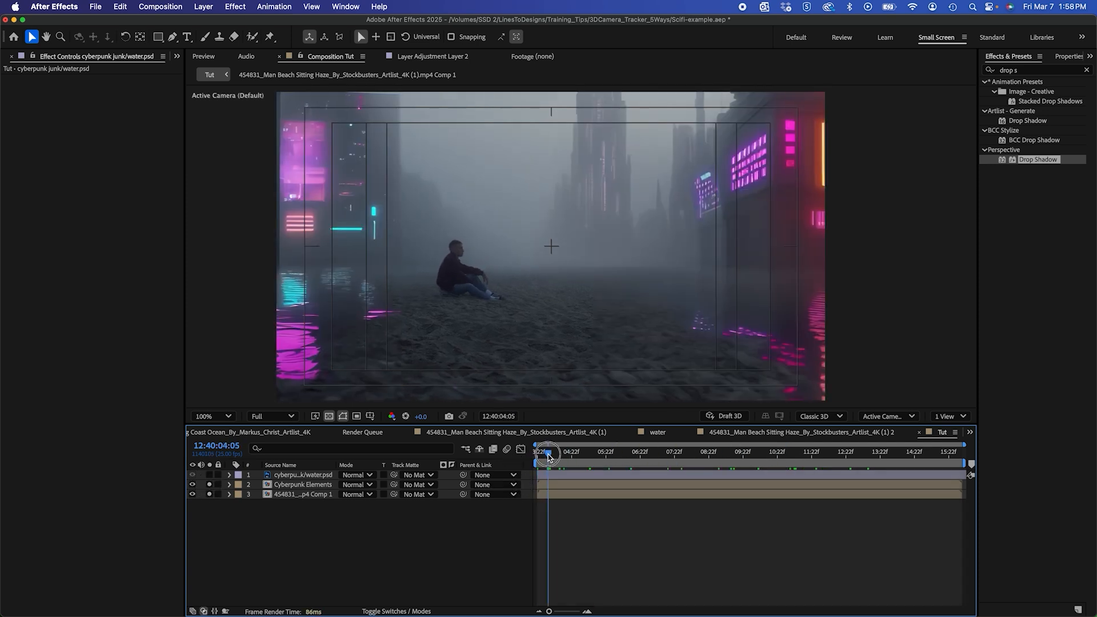
- Scrub through the beach footage in the Tut comp before tracking it
left_click_drag(548, 456, 560, 456)
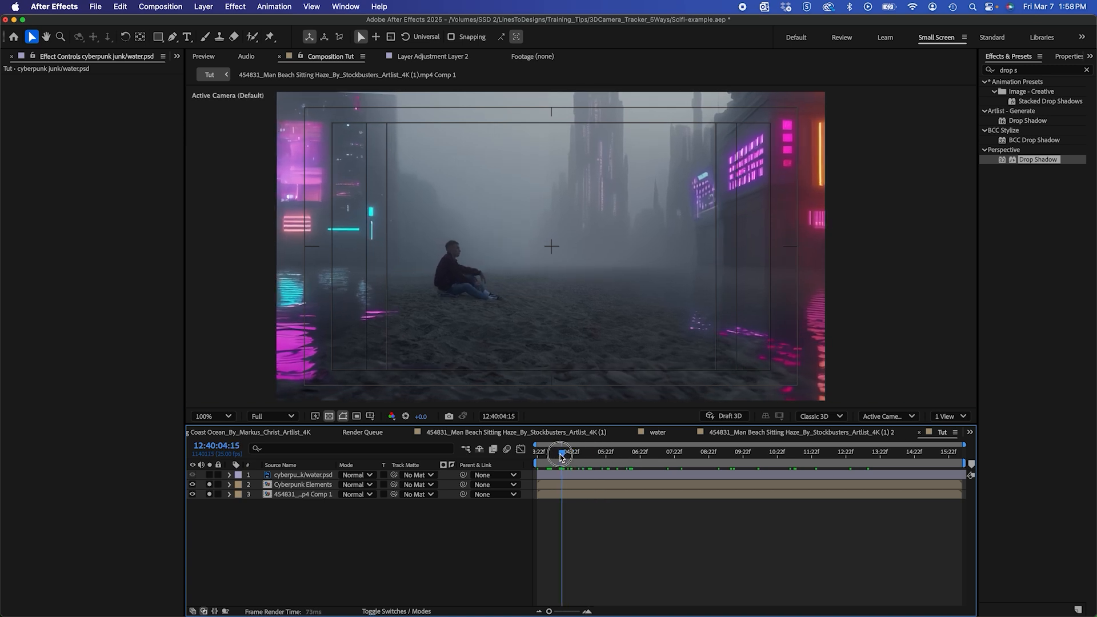
left_click_drag(561, 455, 538, 455)
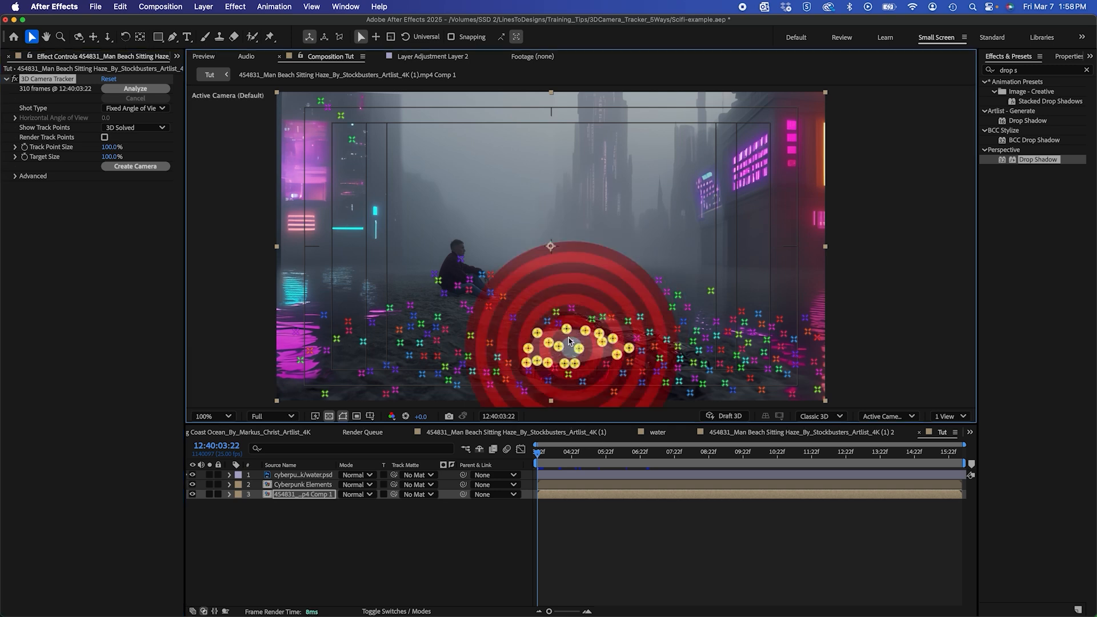
- Create Solid and Camera at the chosen ground points and select the cyberpunk water.psd layer
right_click(567, 343)
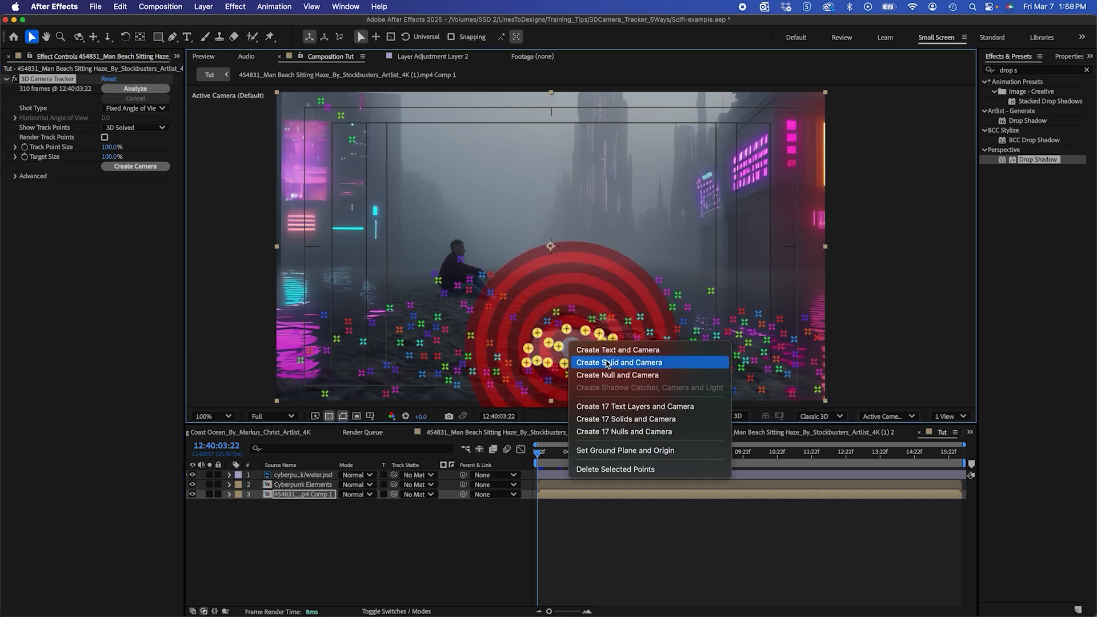
left_click(618, 362)
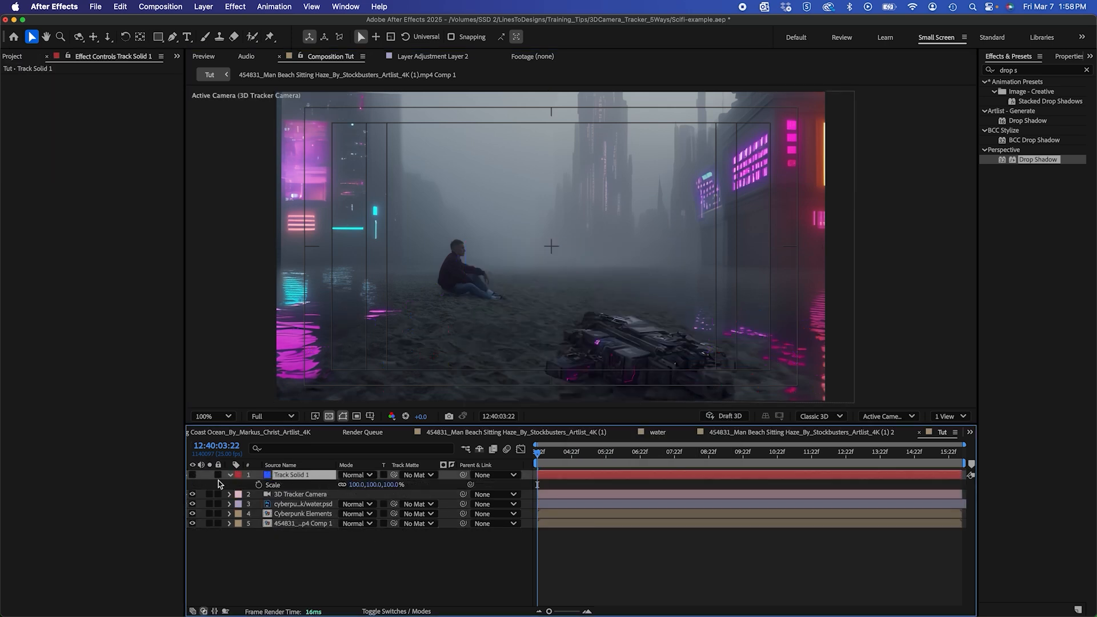
left_click(301, 504)
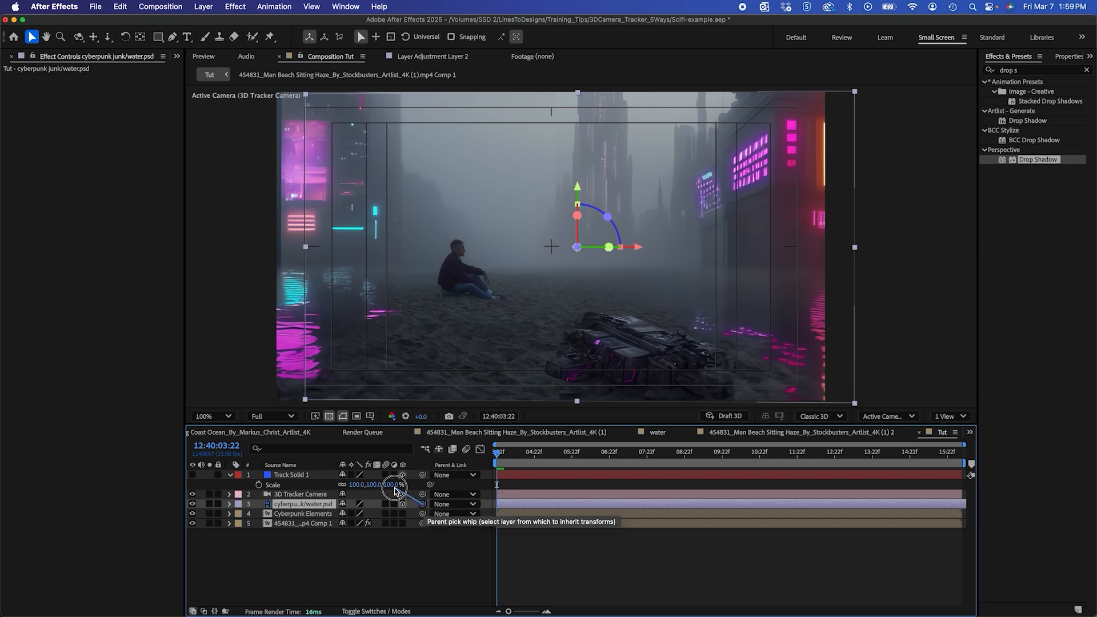
- Parent water.psd to Track Solid 1 with the pick whip and position it on the tracked ground
left_click_drag(421, 504, 402, 474)
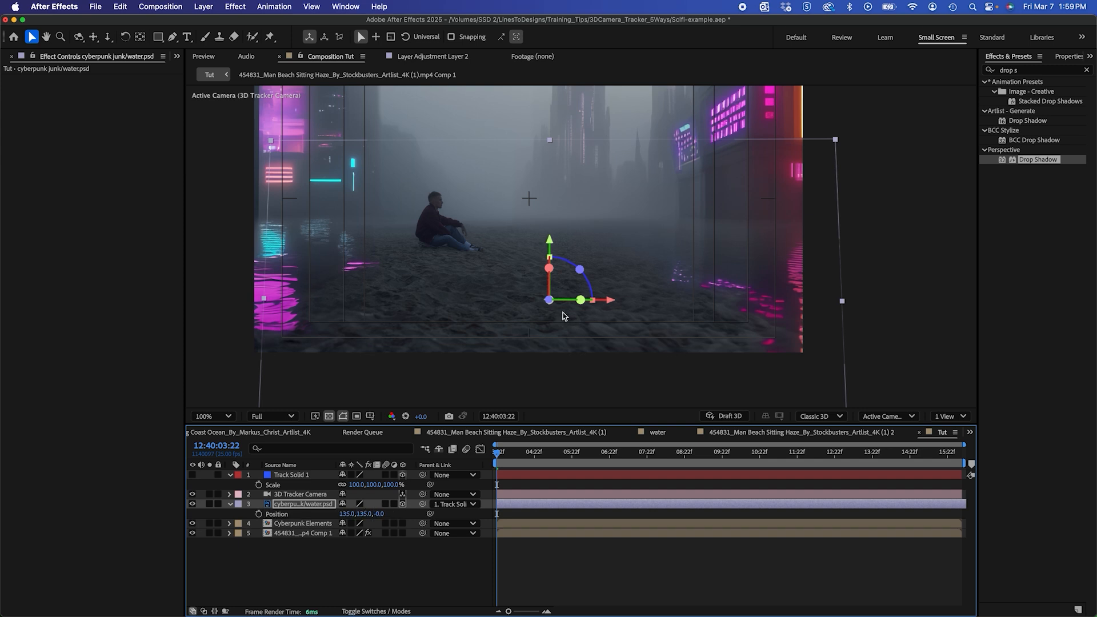
left_click_drag(550, 299, 547, 132)
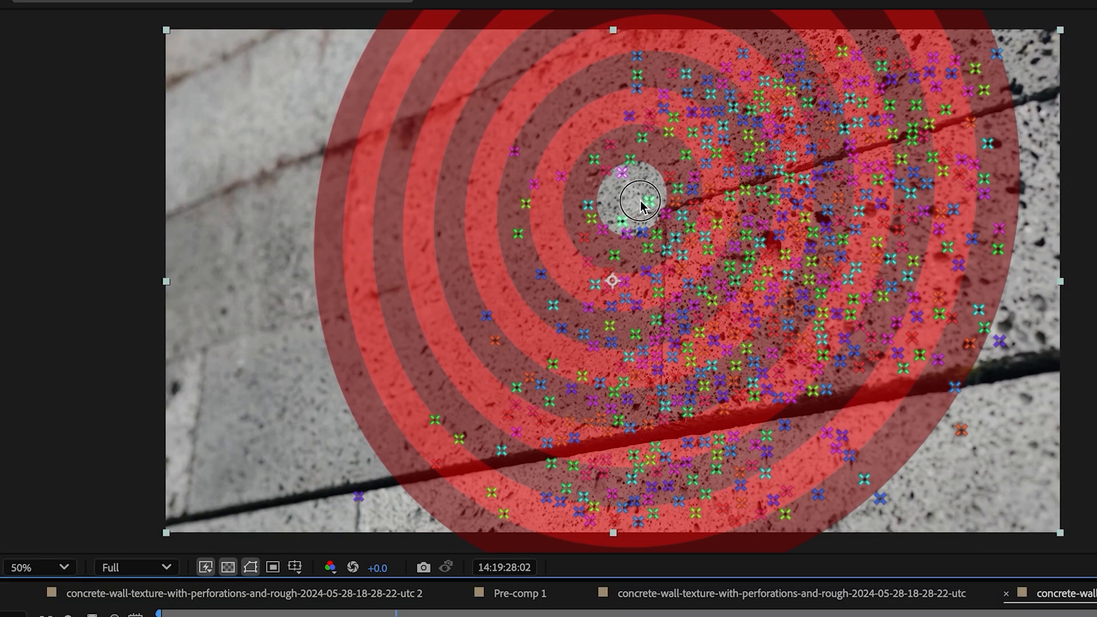
- Create Solid and Camera from the selected concrete wall track points
right_click(637, 203)
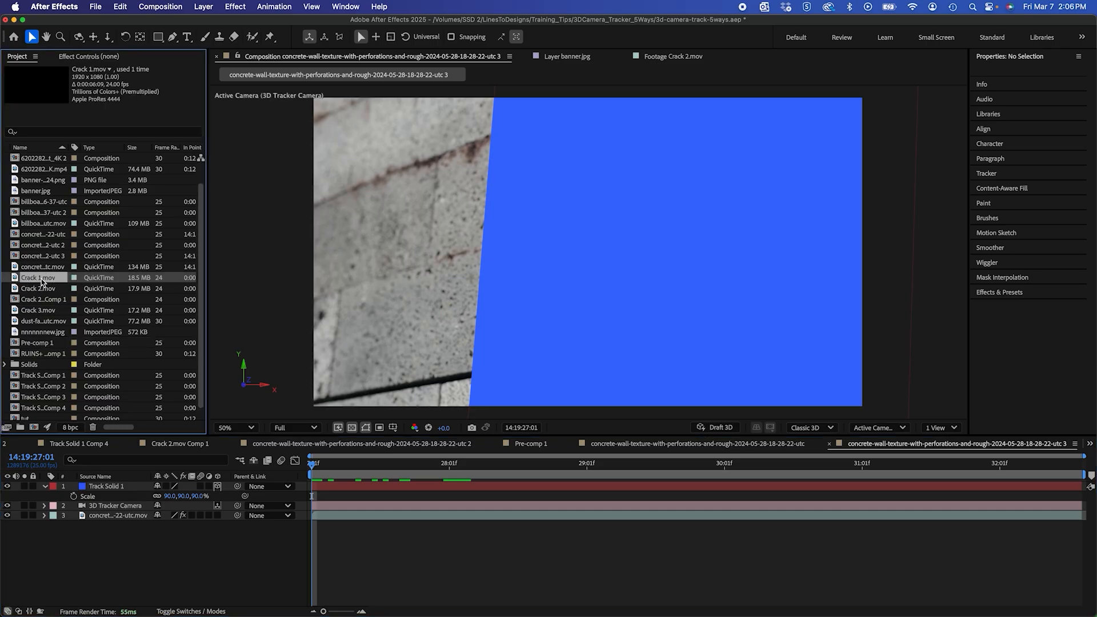
- Pick Crack 1.mov, then Crack 2.mov, to replace the blue Track Solid 1 on the wall
left_click(40, 288)
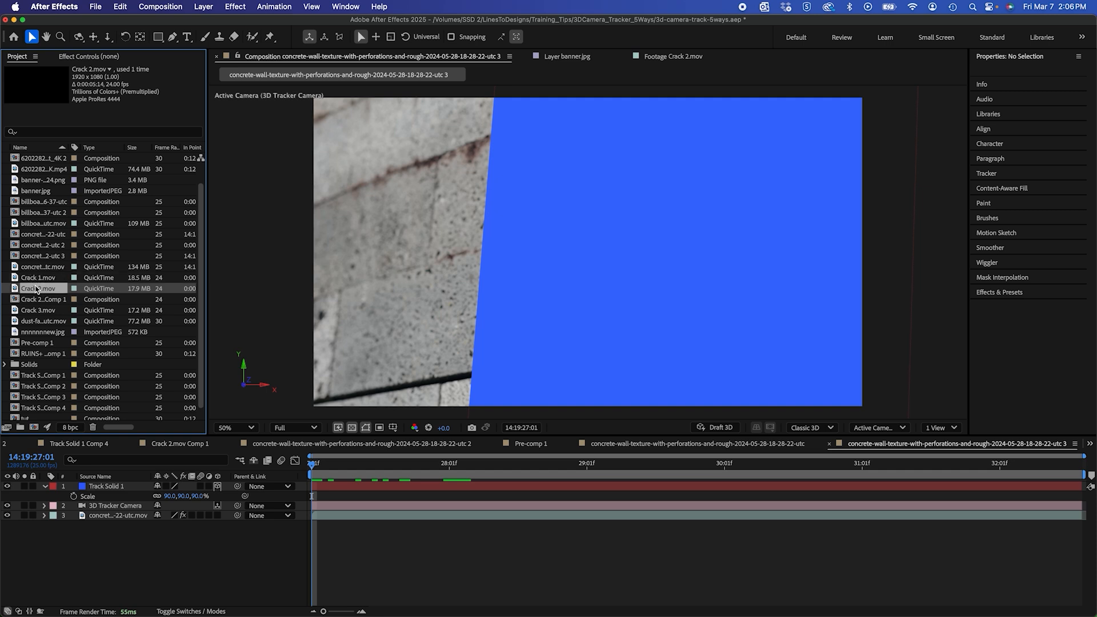
mouse_move(36, 290)
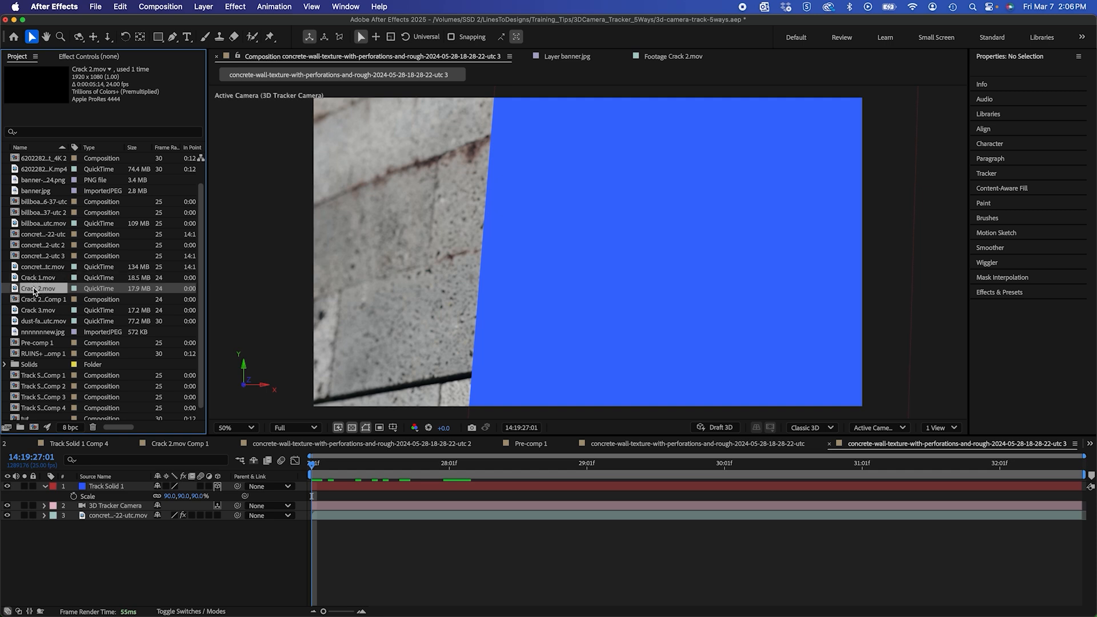
left_click(106, 485)
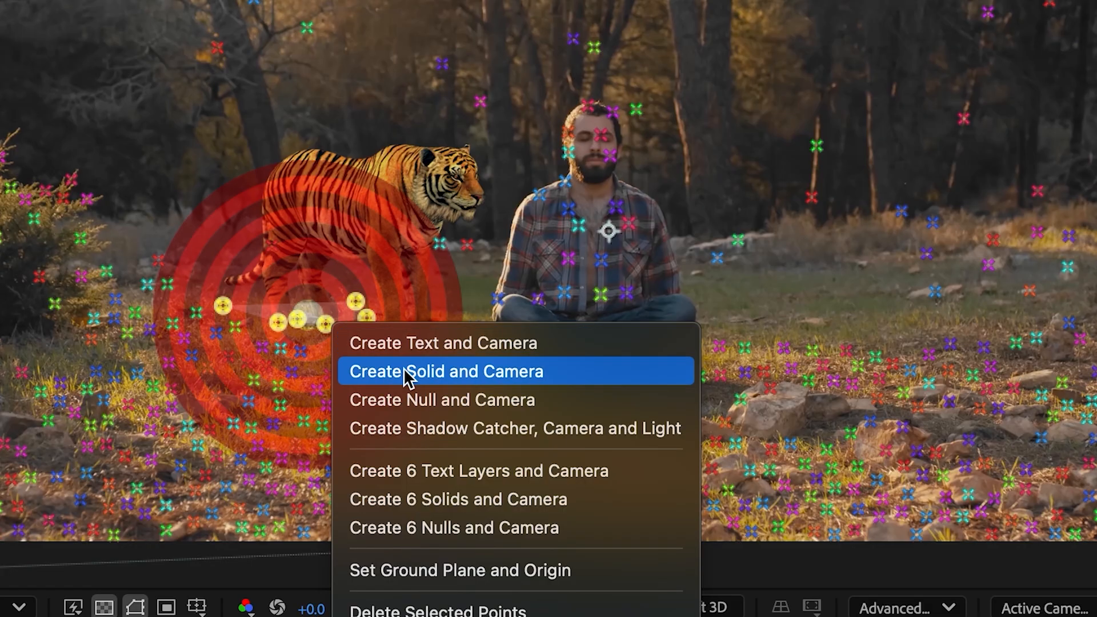
- Create a solid and camera at the ground points and parent tiger.glb to Track Solid 1
left_click(445, 370)
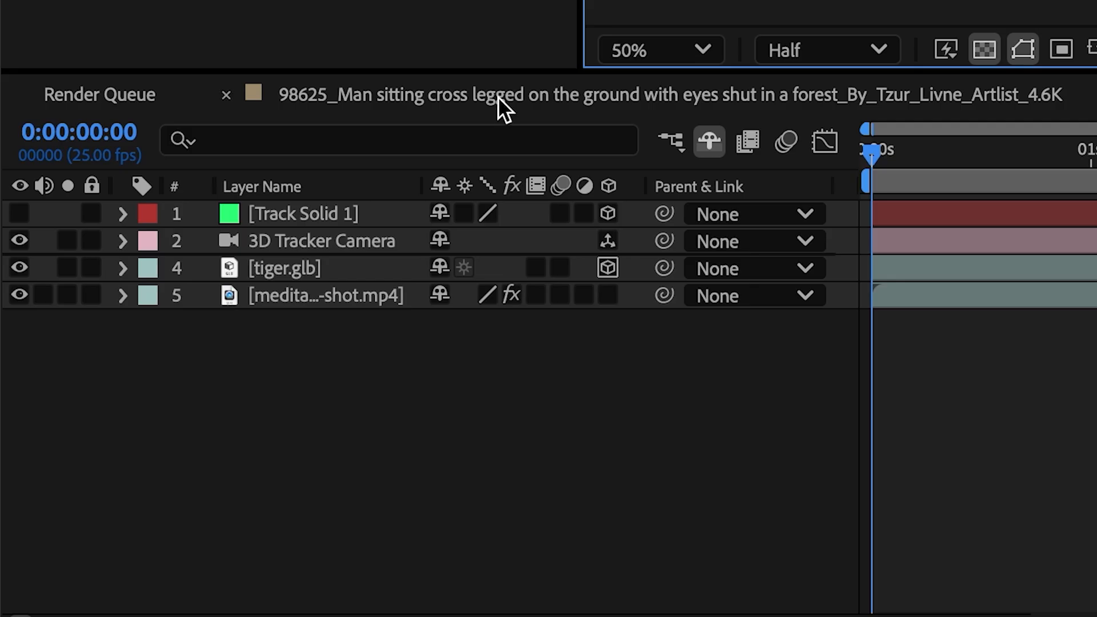
left_click(283, 267)
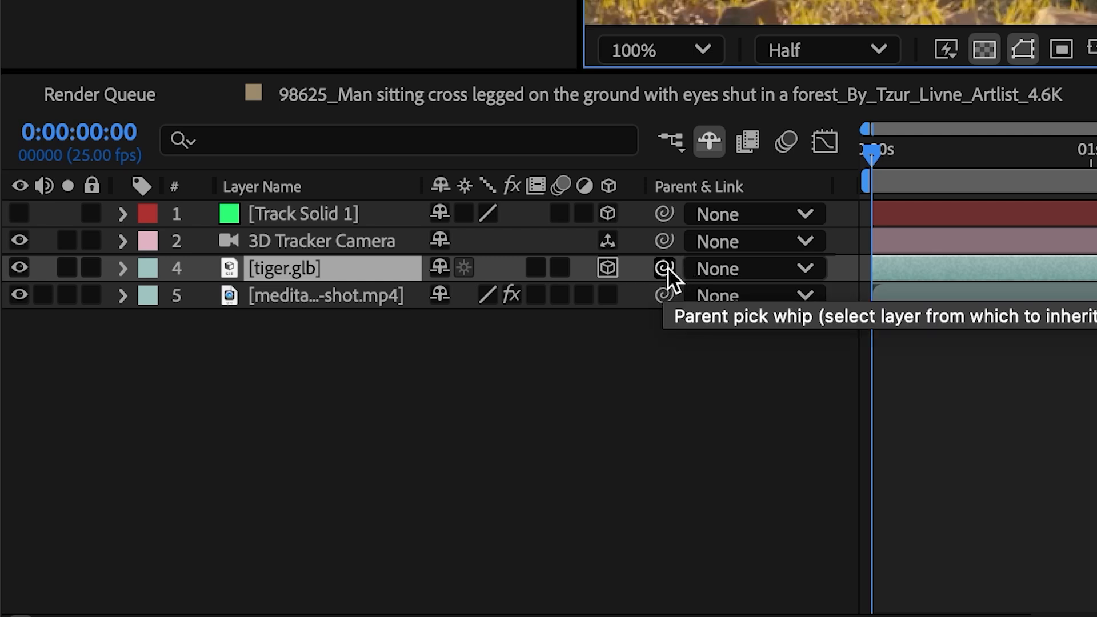
left_click_drag(666, 268, 566, 214)
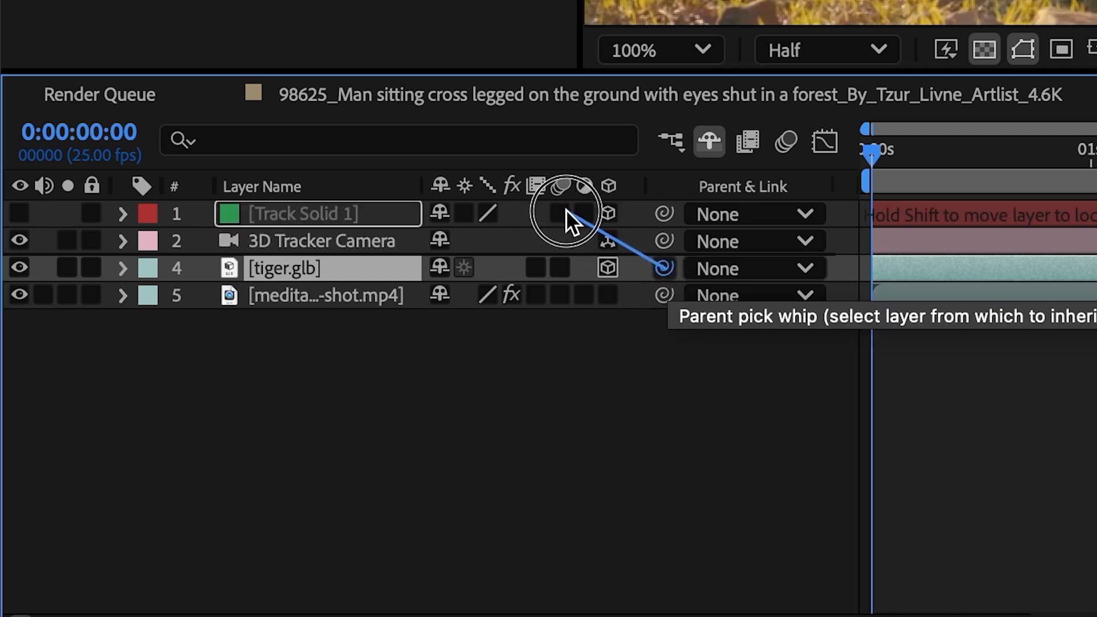